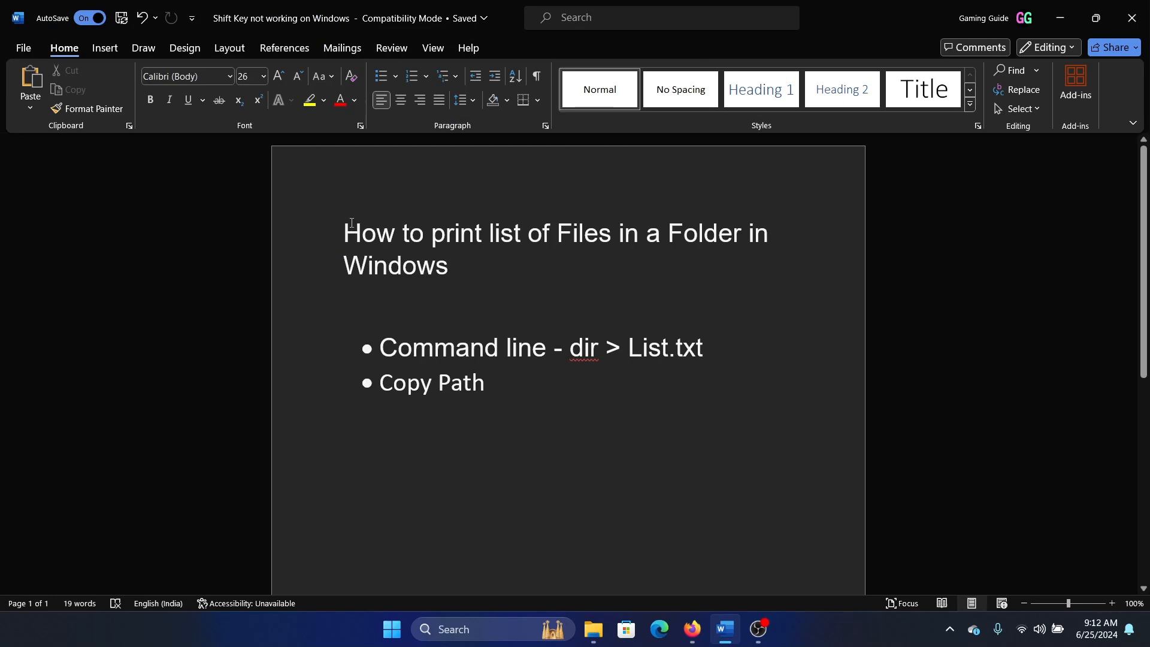
Step: Return to the Dump folder window and show its contents as large icons
left_click(453, 266)
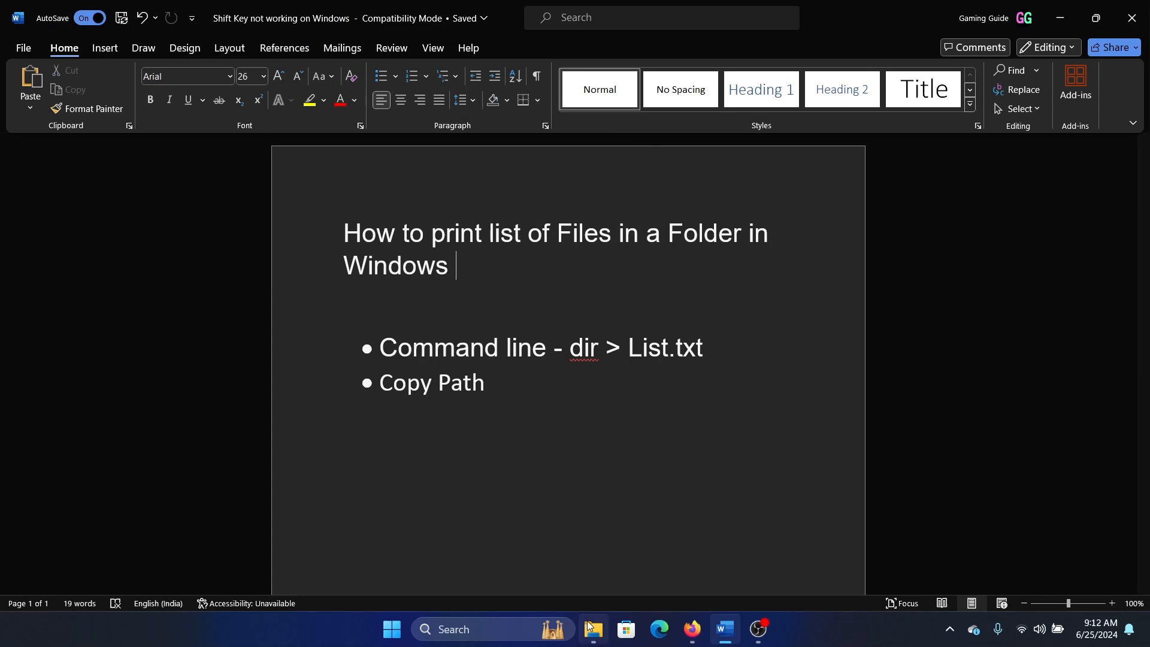
left_click(592, 629)
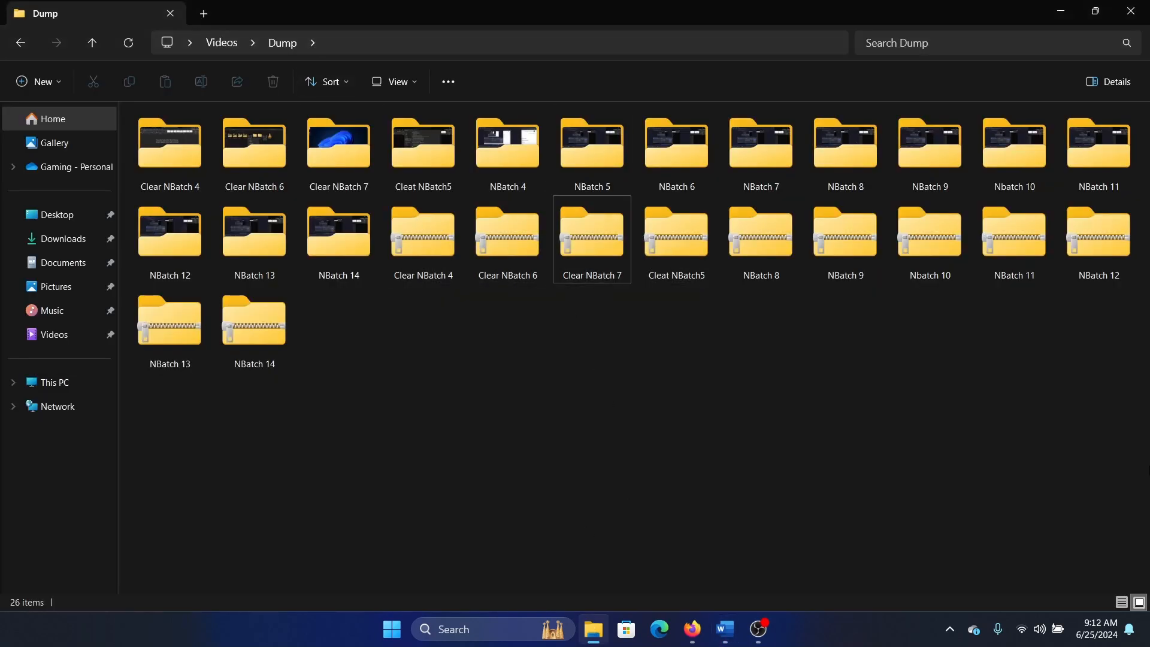
mouse_move(835, 380)
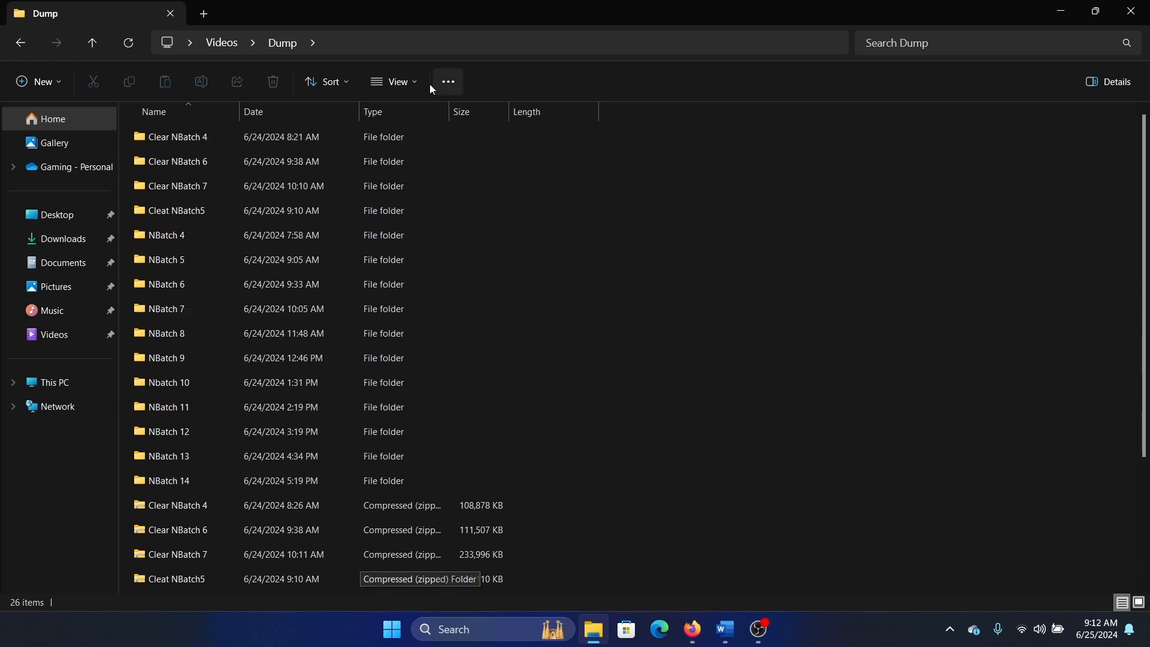
left_click(394, 81)
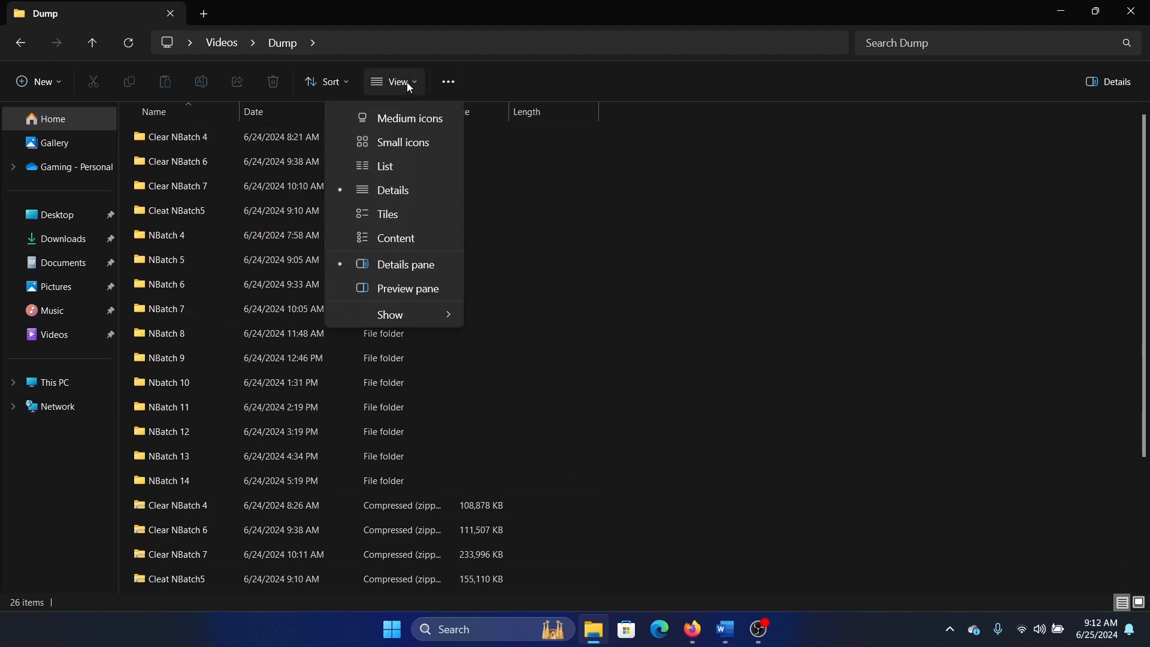
left_click(409, 118)
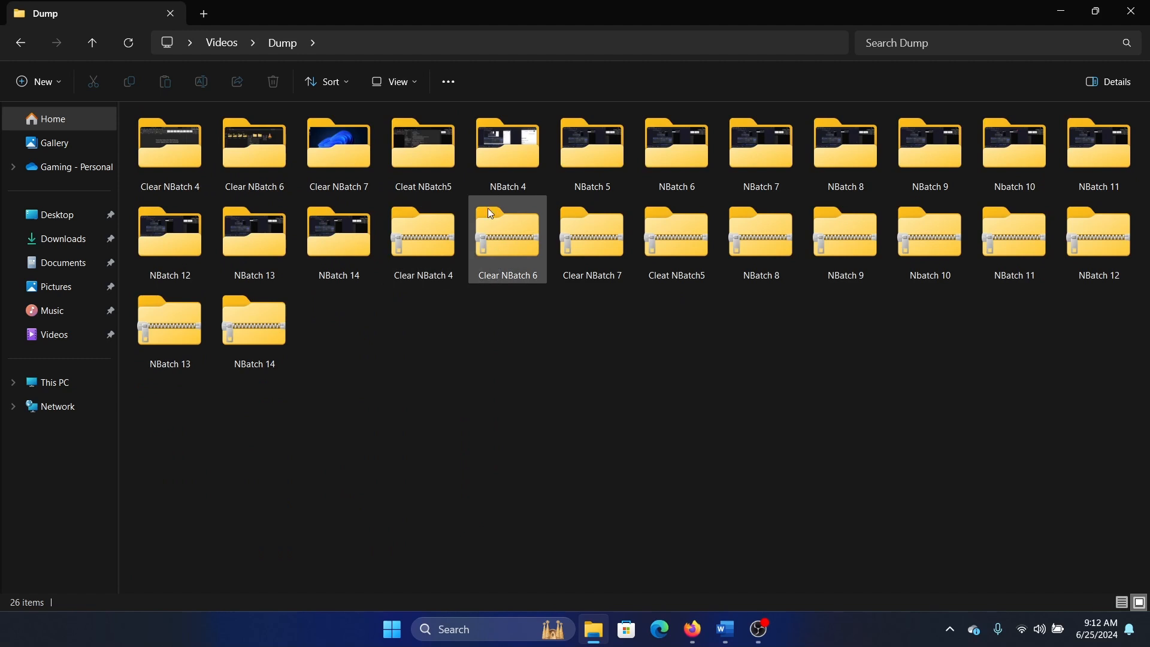
left_click(506, 235)
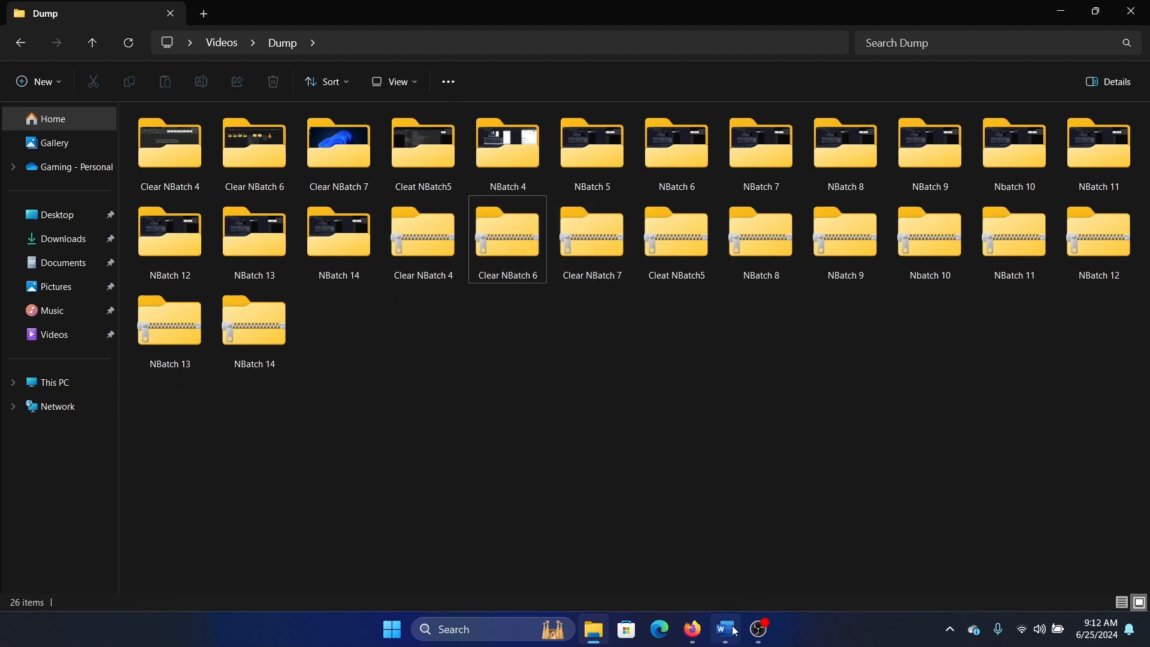
Step: Revisit the 'dir > List.txt' note in Word, then go back to the Dump folder
left_click(721, 629)
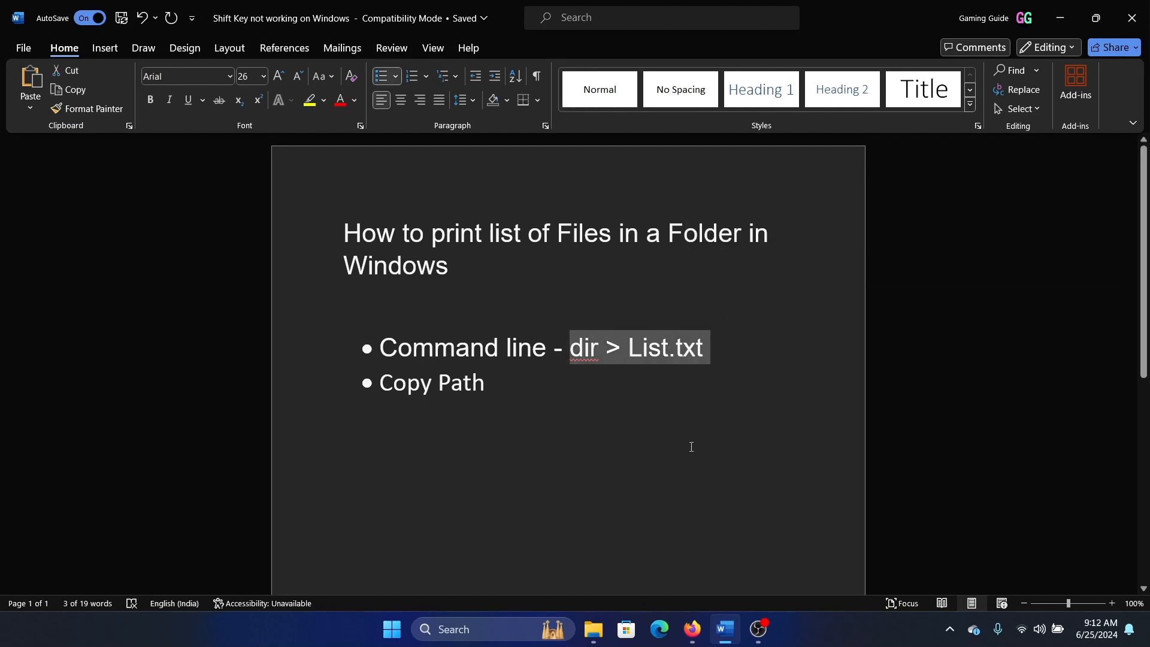
left_click(619, 348)
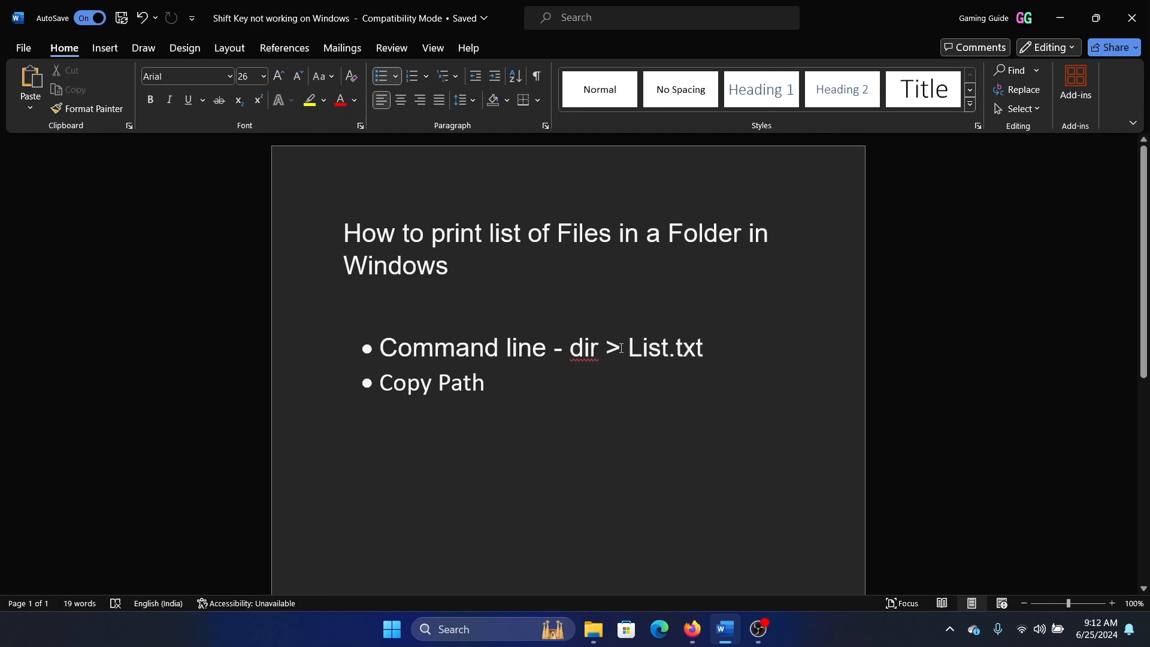
double_click(649, 348)
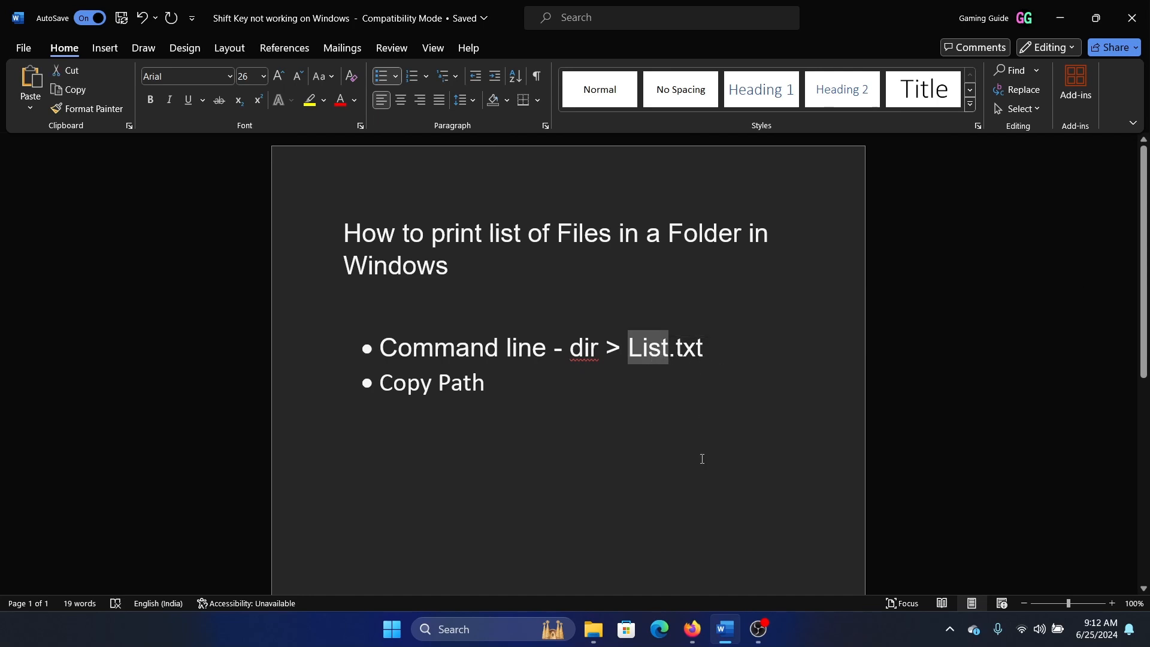
left_click(592, 635)
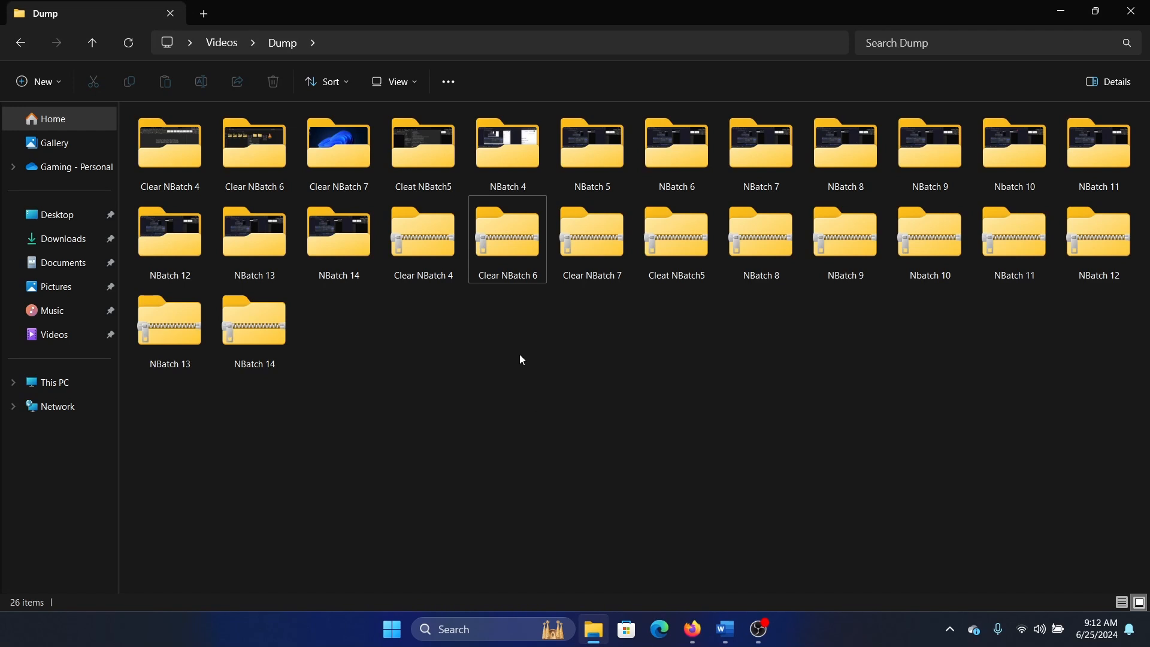
Step: From the Dump folder's Command Prompt, run 'dir > List.txt' to save the listing
left_click(422, 146)
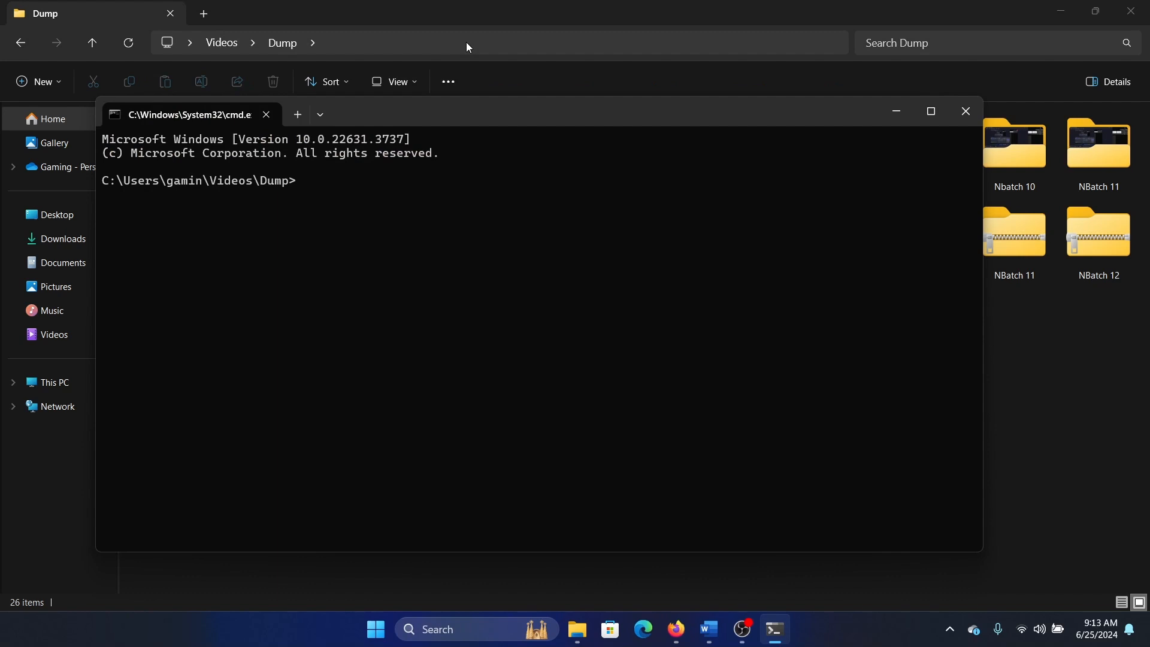
mouse_move(199, 178)
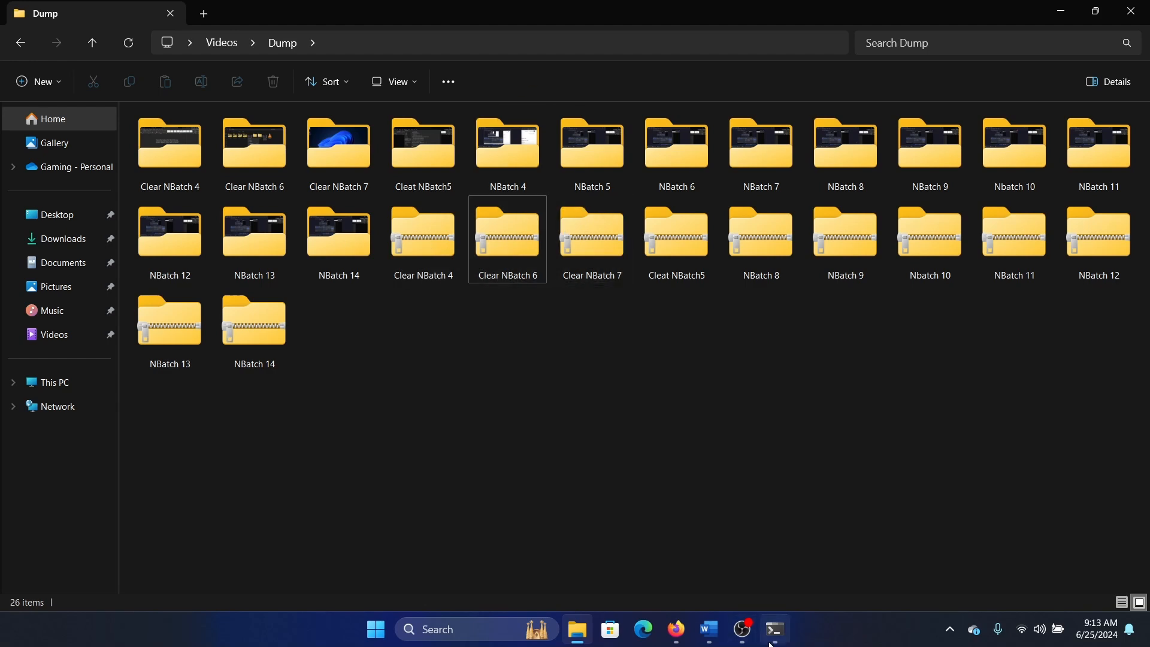
left_click(774, 629)
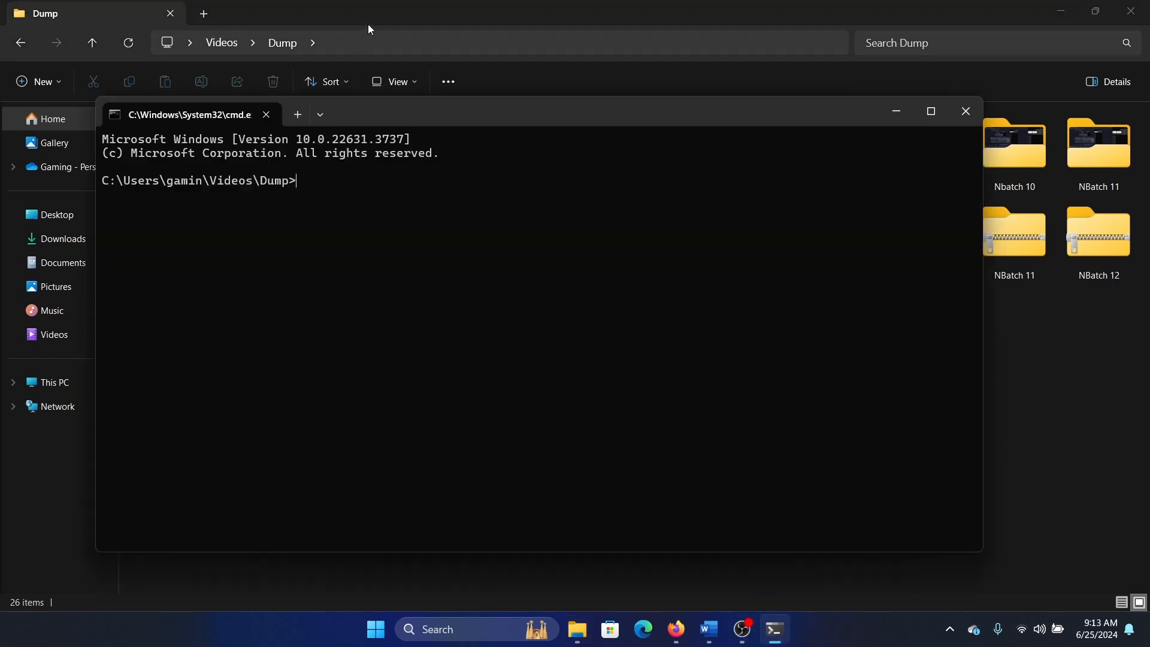
left_click(964, 110)
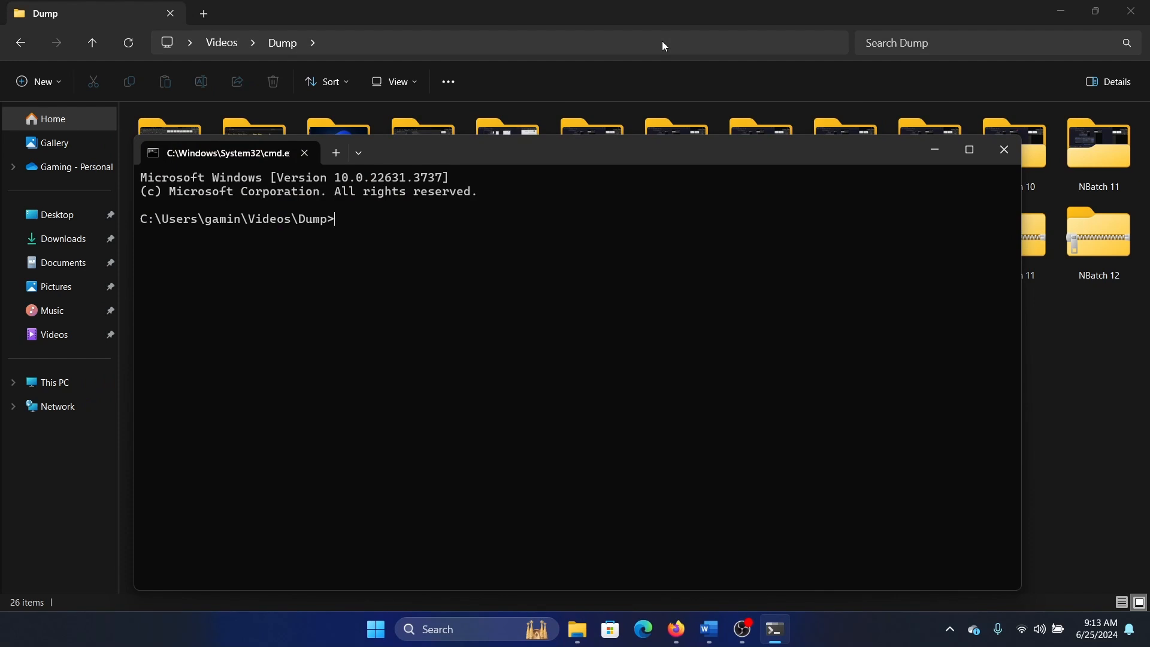
type("dir > List.txt")
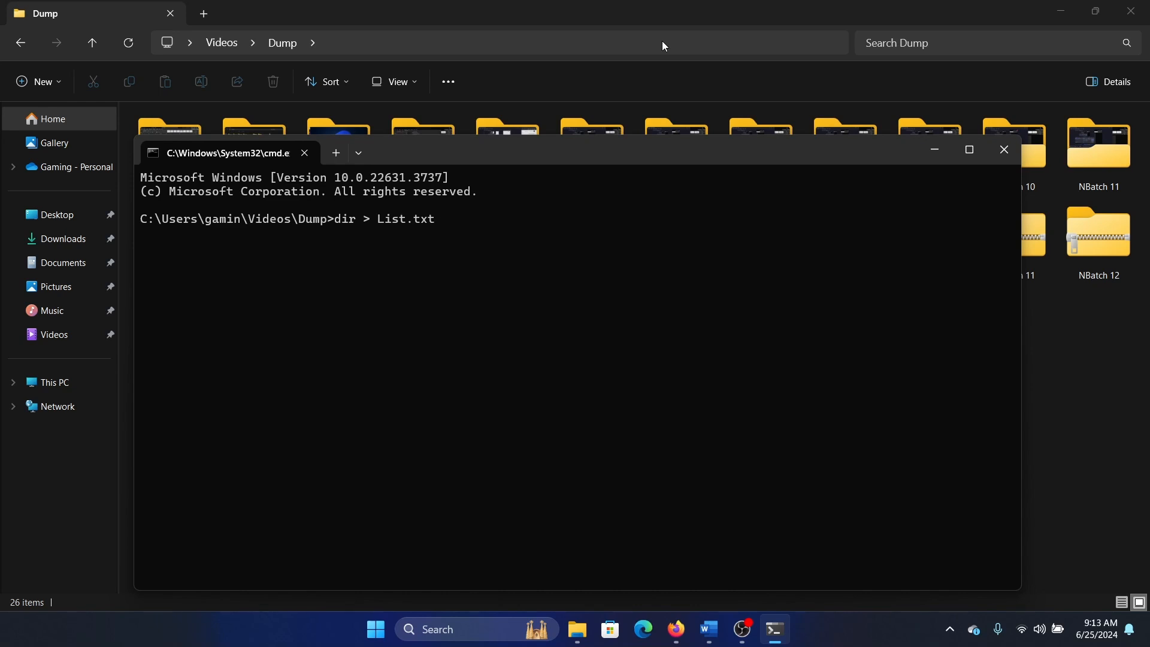
key("Return")
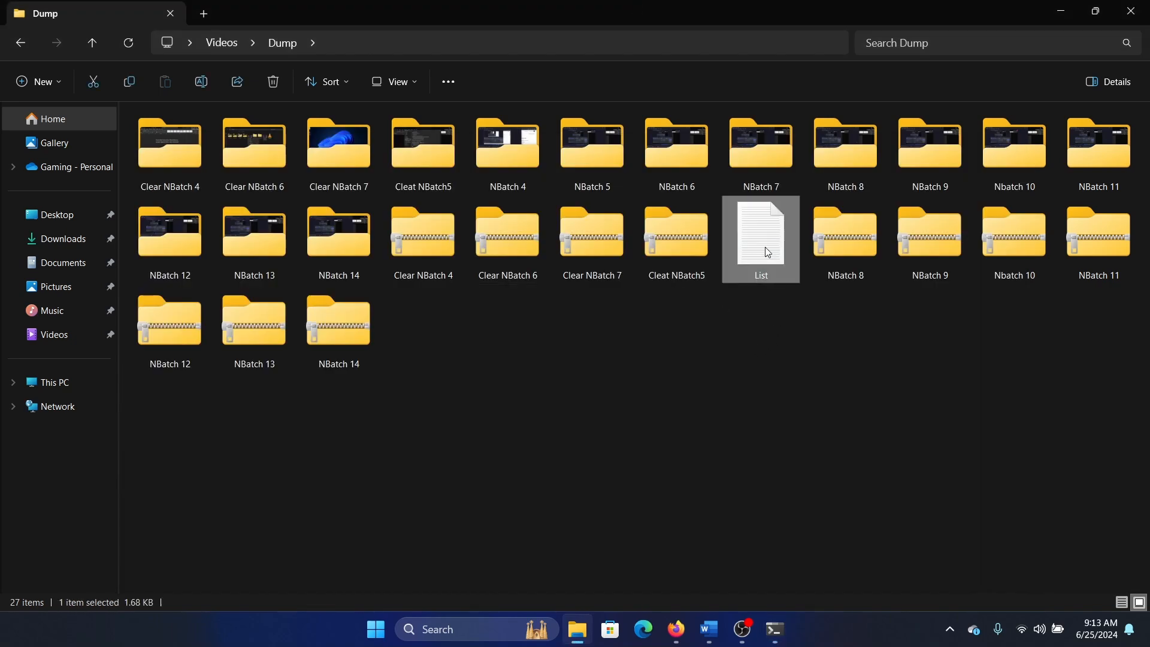
Step: View the generated List.txt directory listing in Notepad
double_click(759, 234)
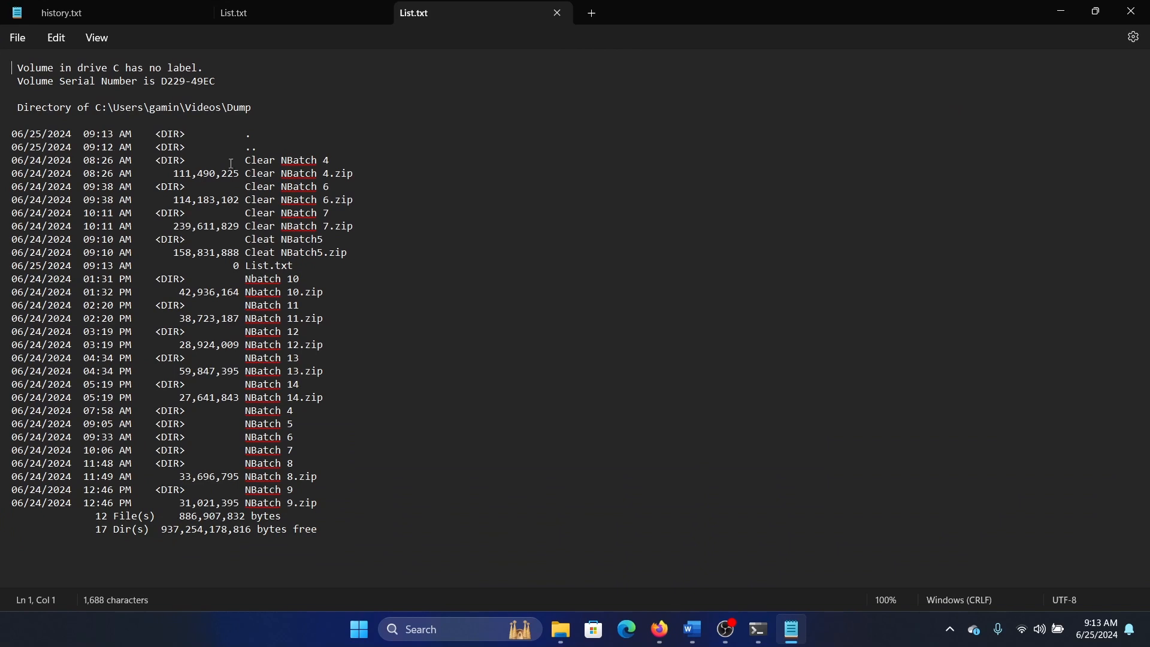
mouse_move(28, 145)
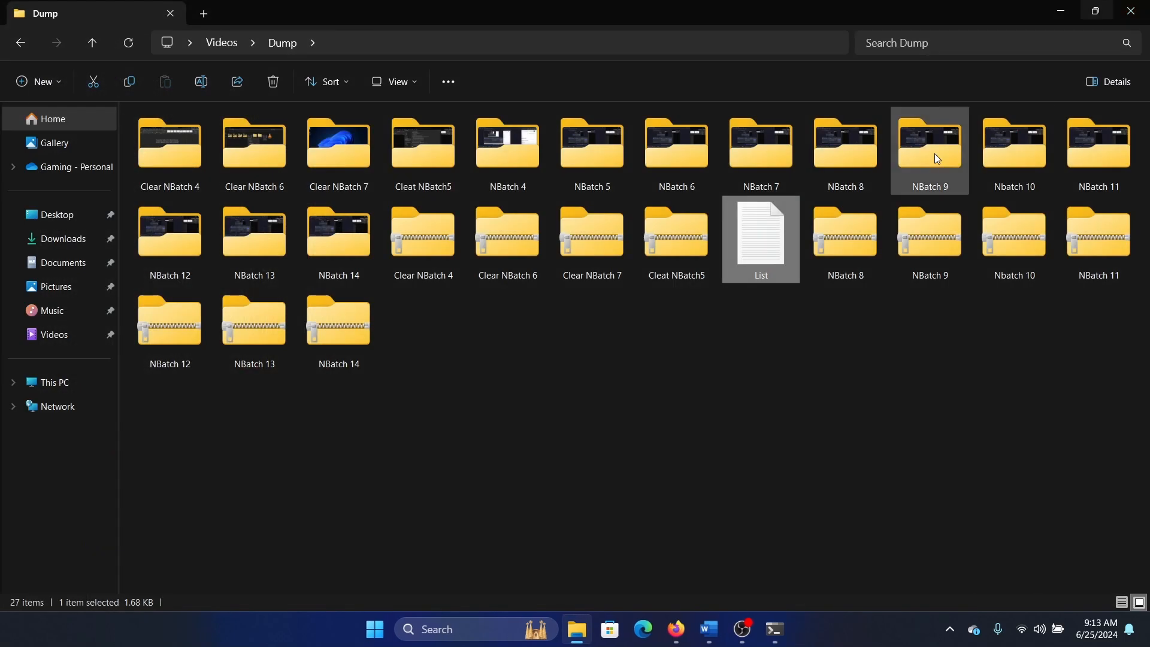
Step: Delete List.txt, select all 26 items, copy their paths and search 'wo' for Word
right_click(760, 238)
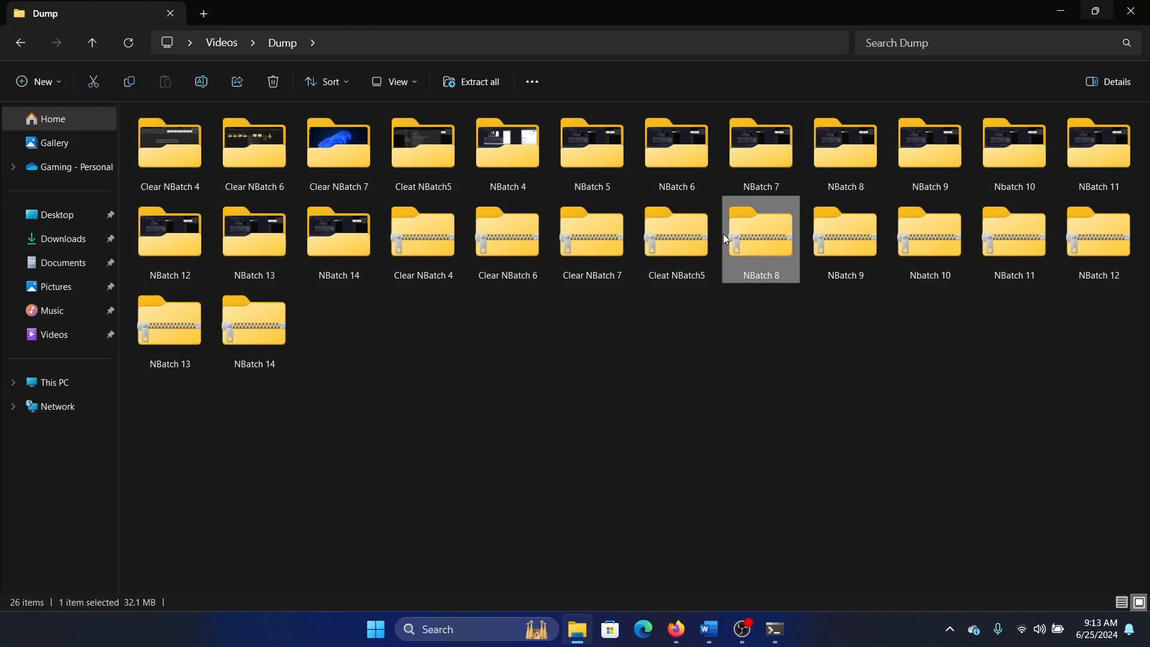
mouse_move(775, 249)
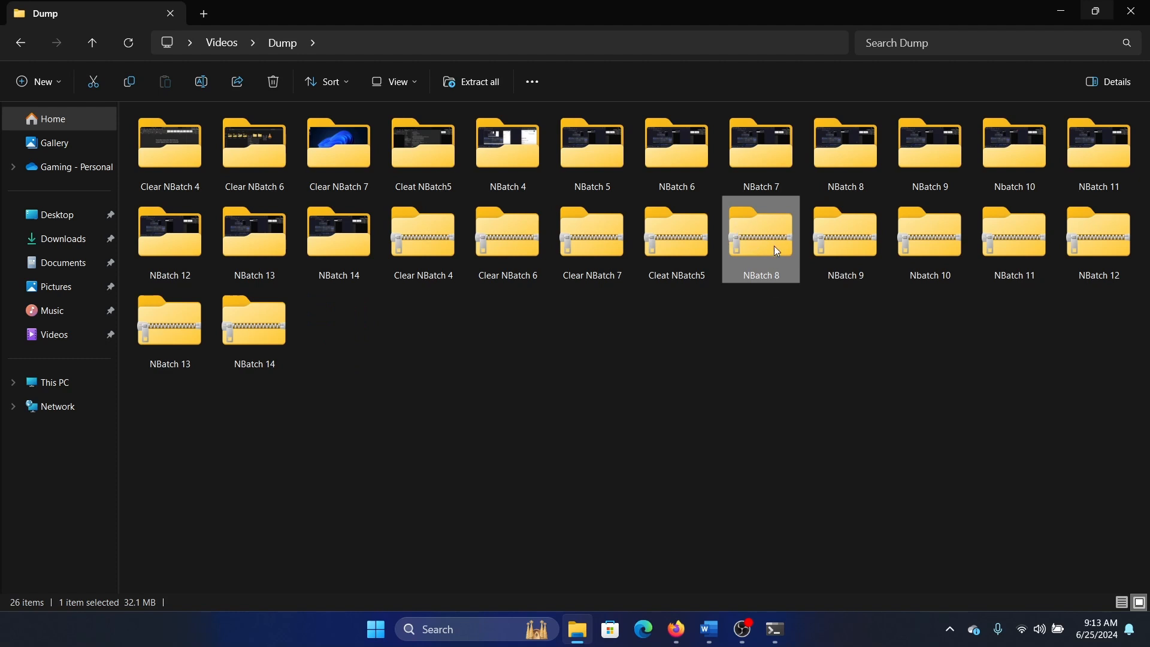
key("ctrl+a")
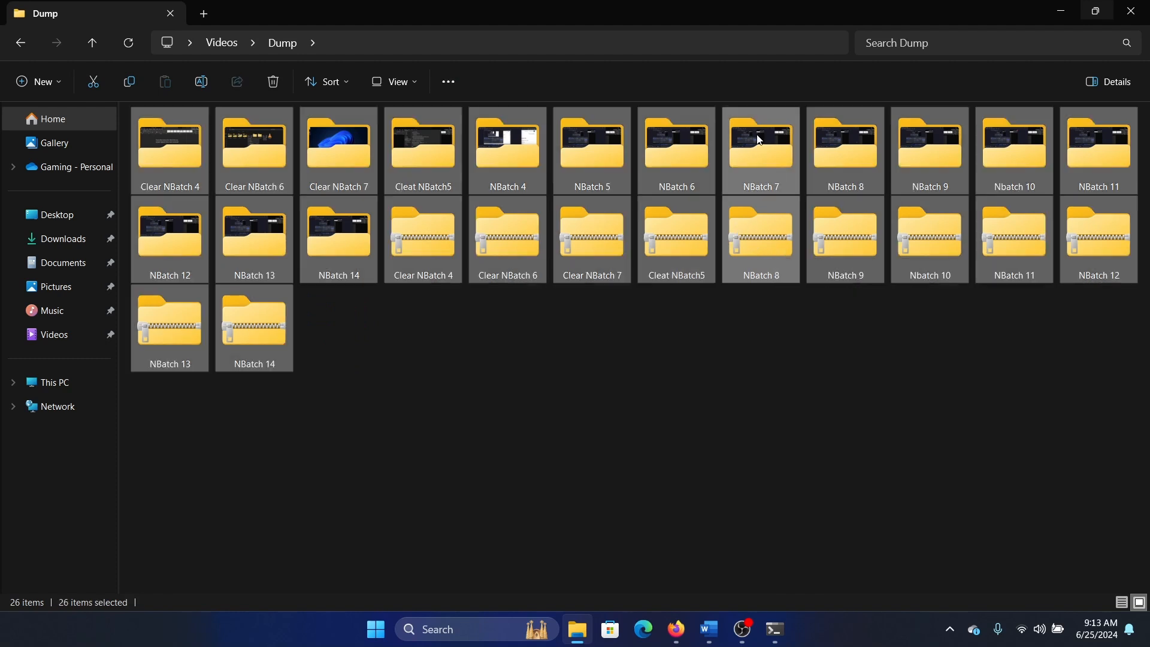
mouse_move(446, 81)
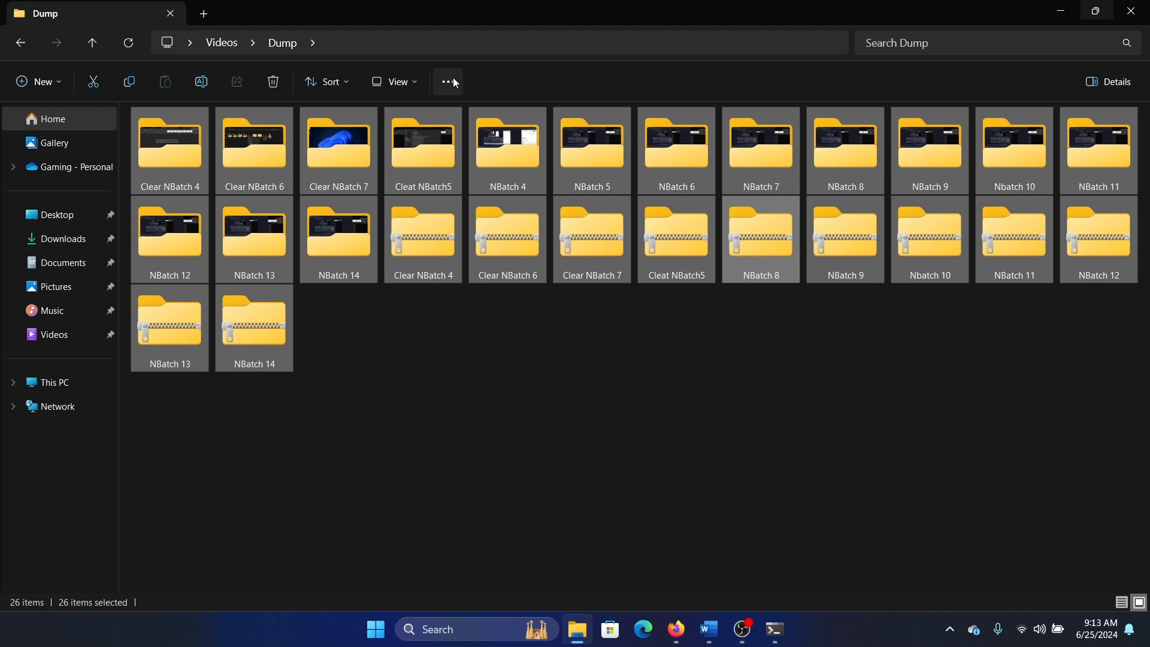
left_click(447, 82)
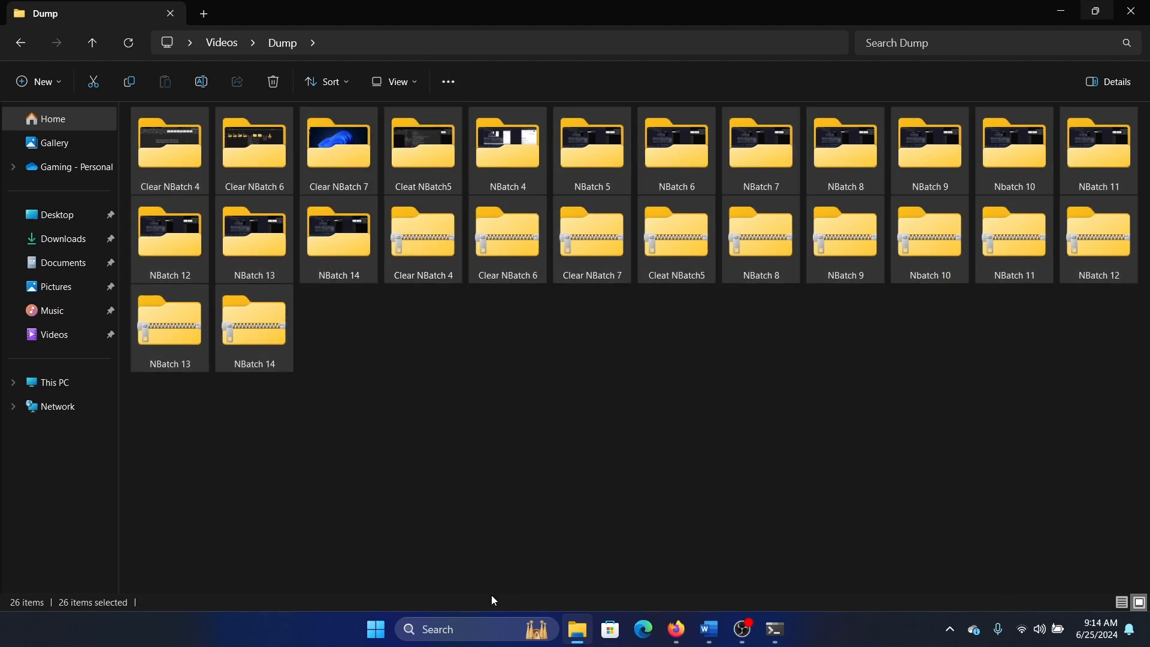
type("wo")
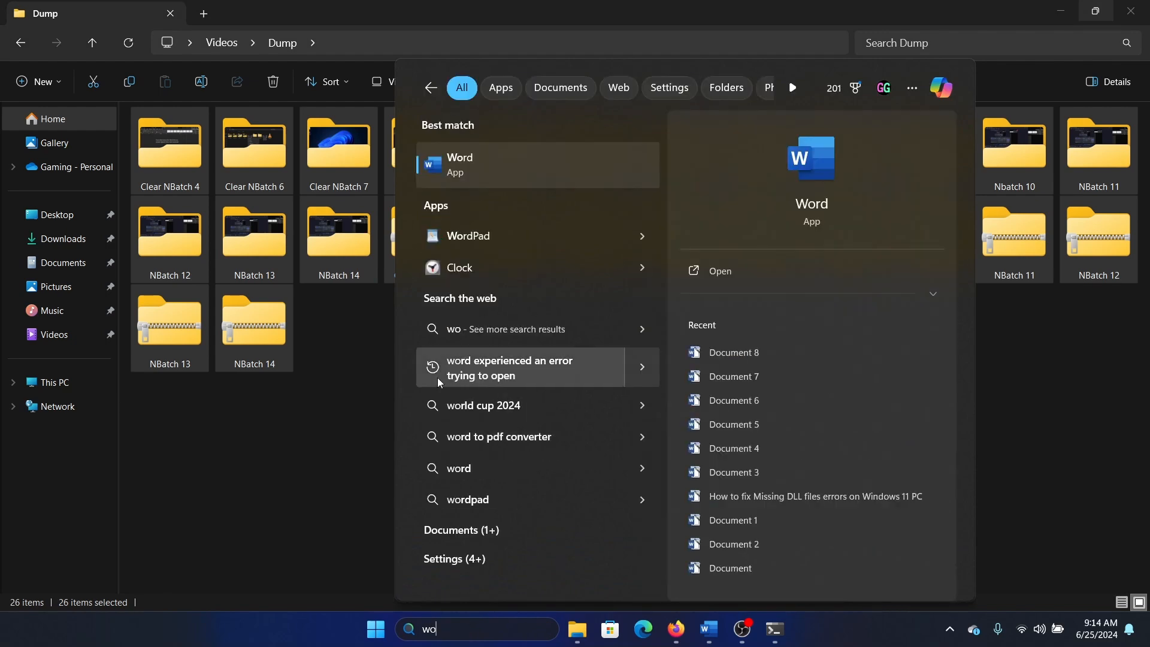
Step: Launch Word and paste the quoted item paths into a new document
left_click(719, 270)
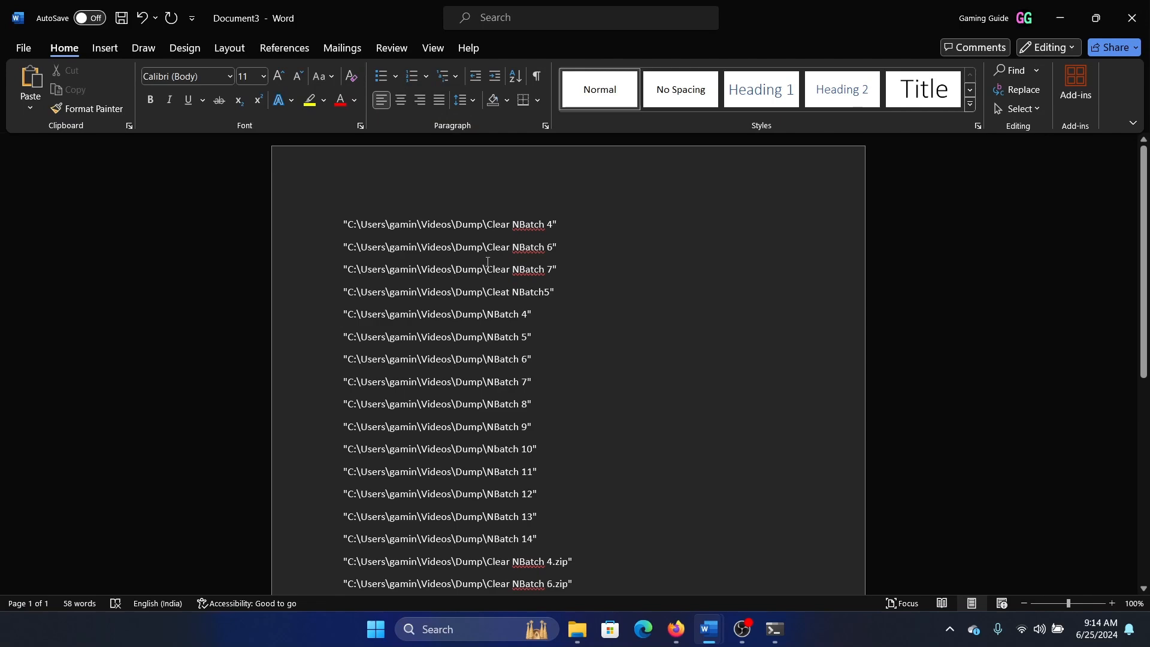
mouse_move(1132, 16)
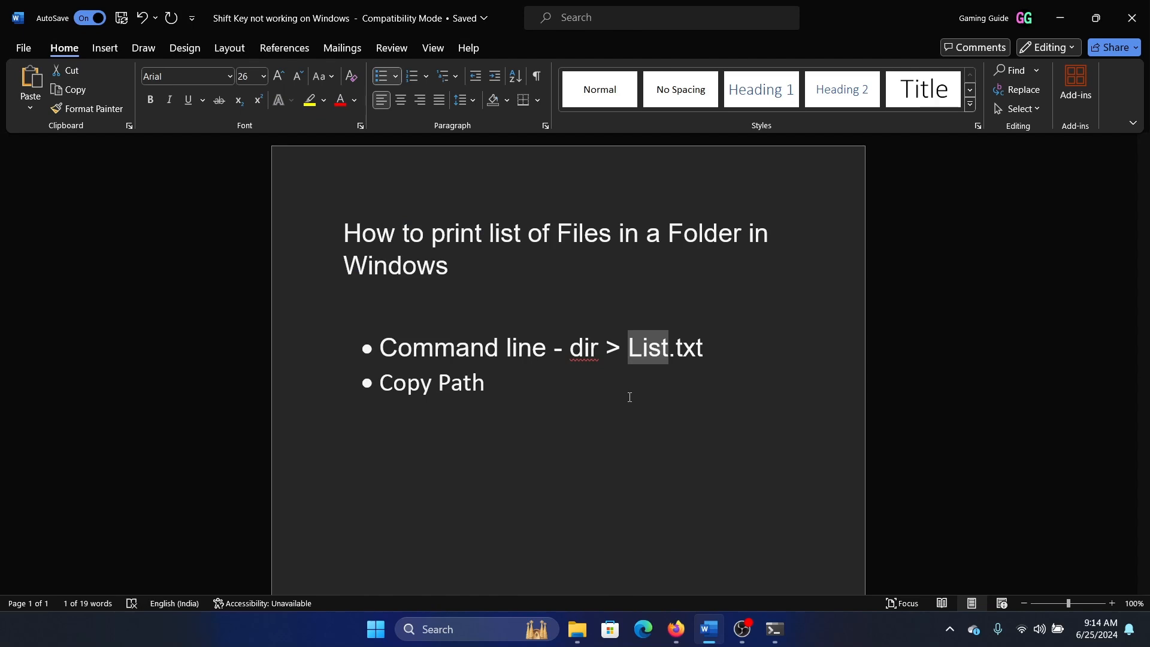
mouse_move(658, 367)
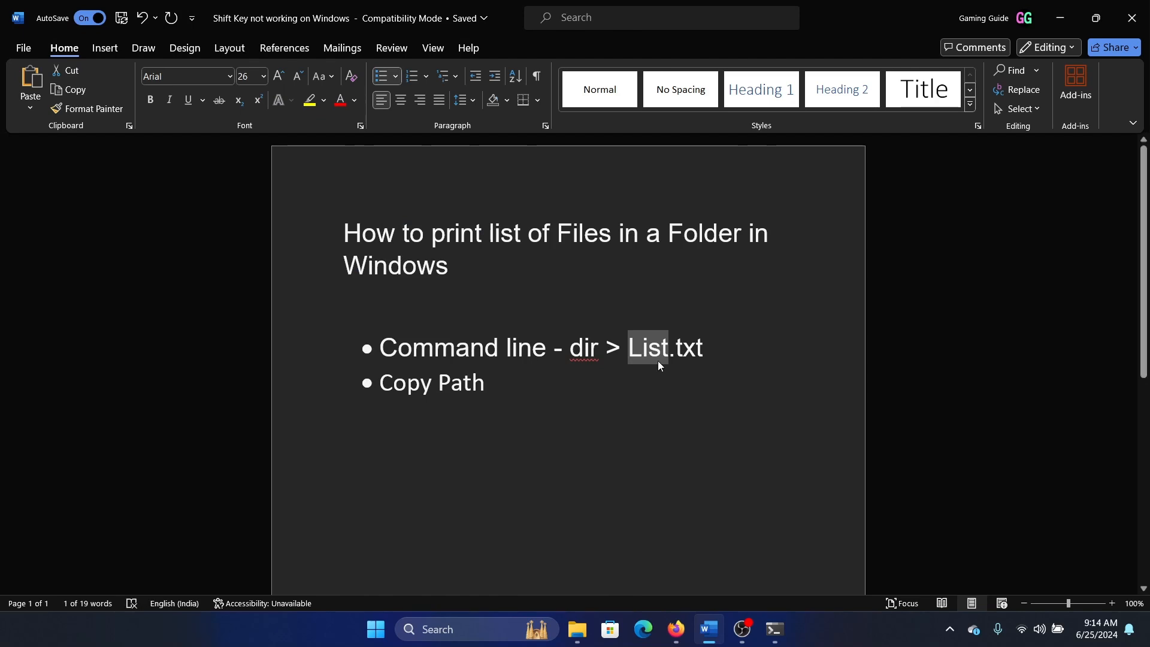